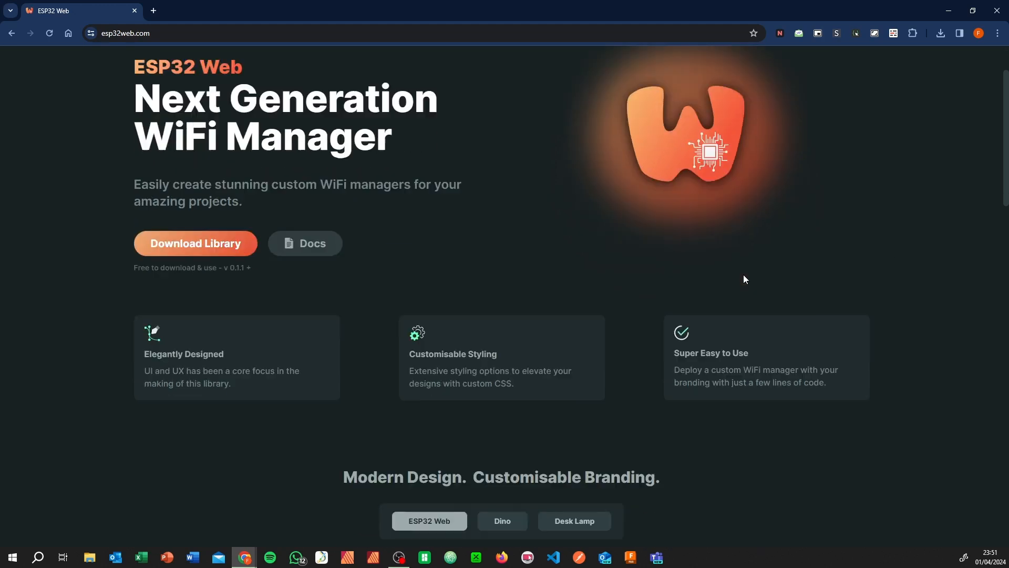
Scroll down the esp32web.com homepage through its feature sections
scroll("down", 3)
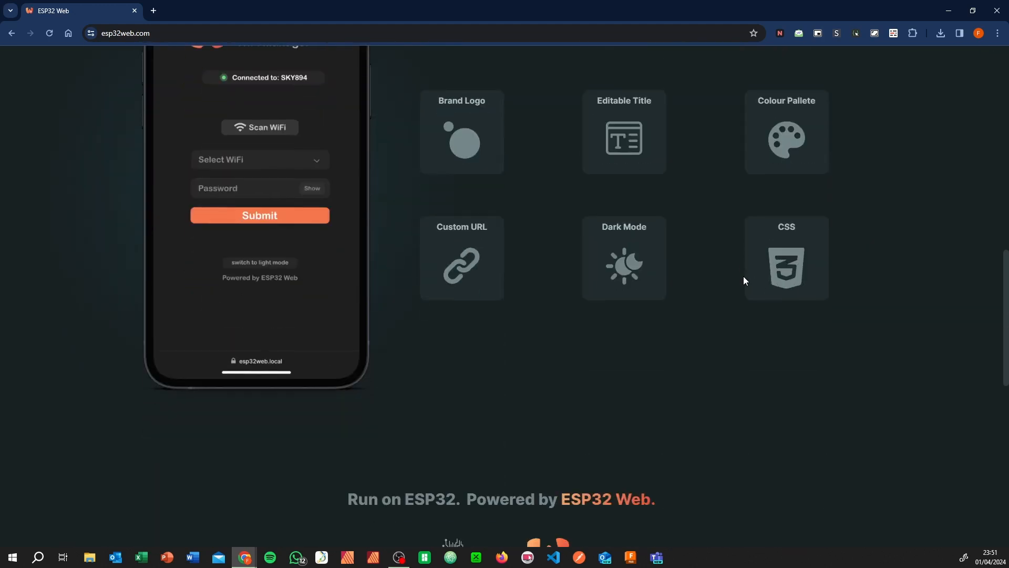
scroll("down", 3)
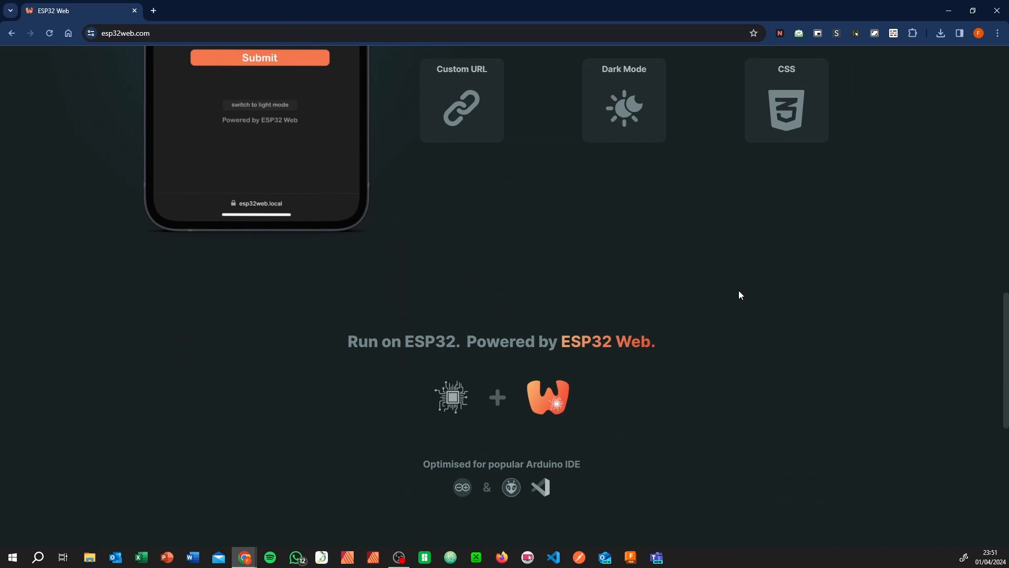
scroll("down", 3)
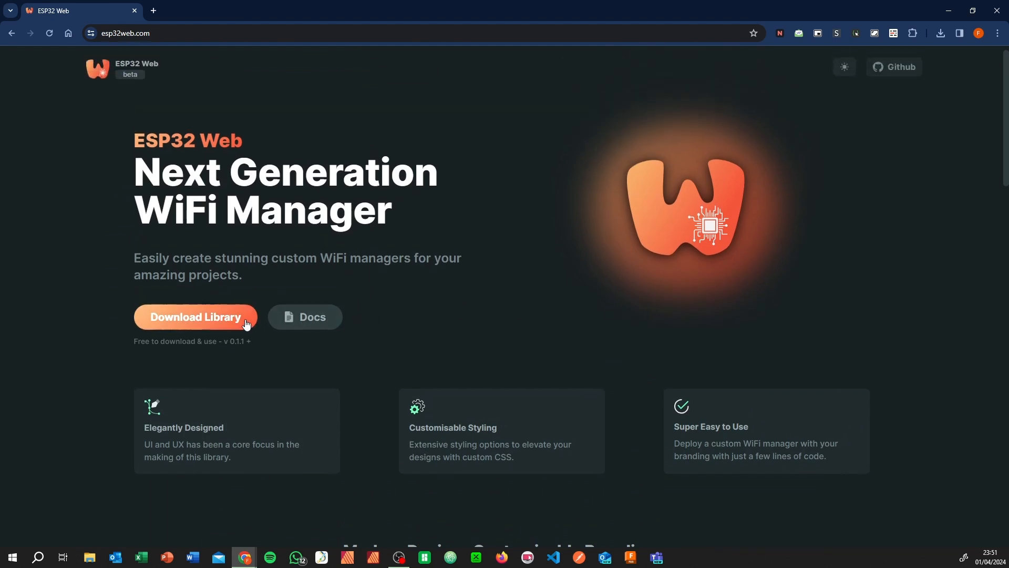
mouse_move(243, 330)
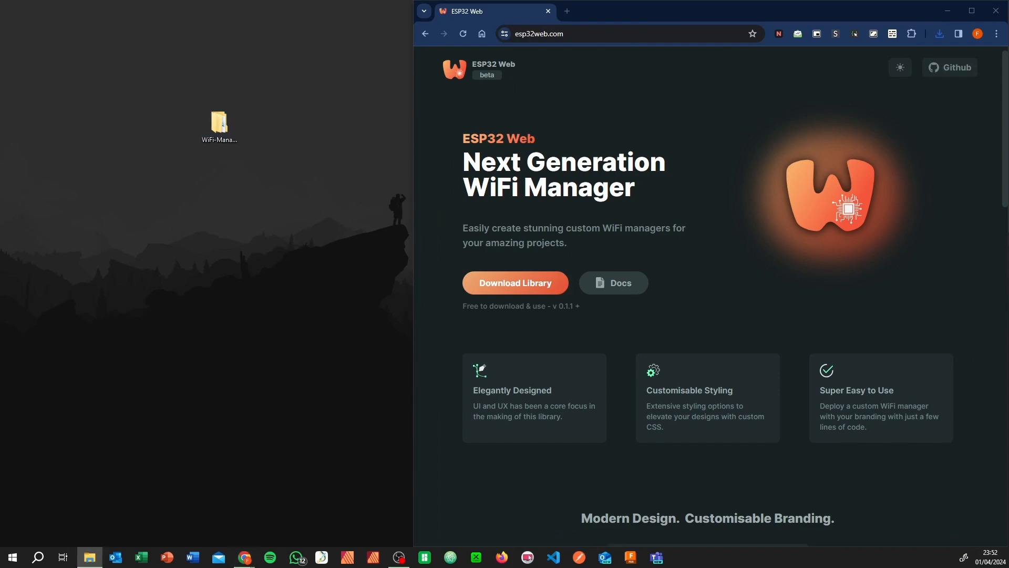
Browse the WiFi-Manager_Library-main folder: the VS Code + PlatformIO and Arduino IDE (1.8.19) subfolders
double_click(218, 123)
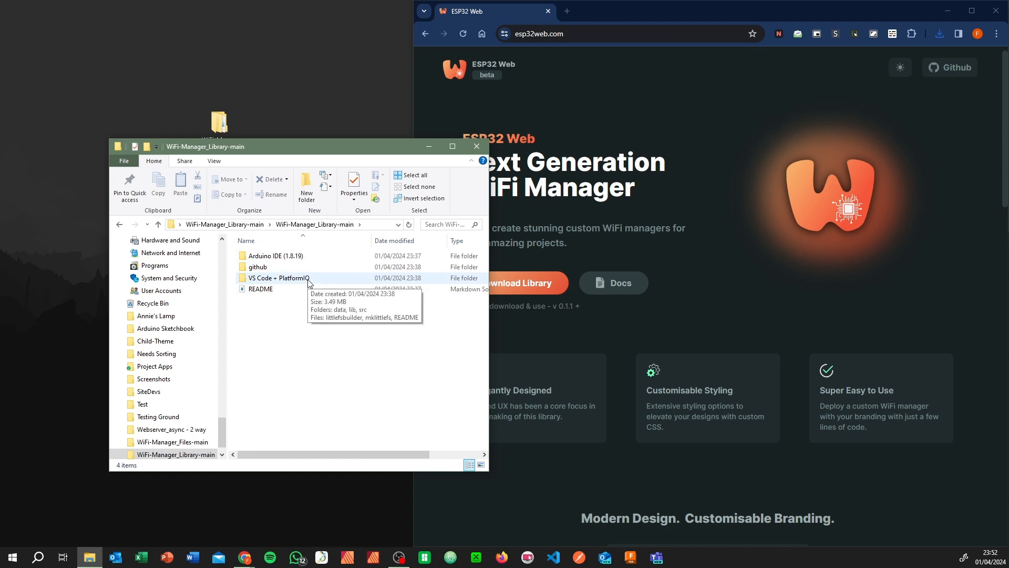
double_click(277, 278)
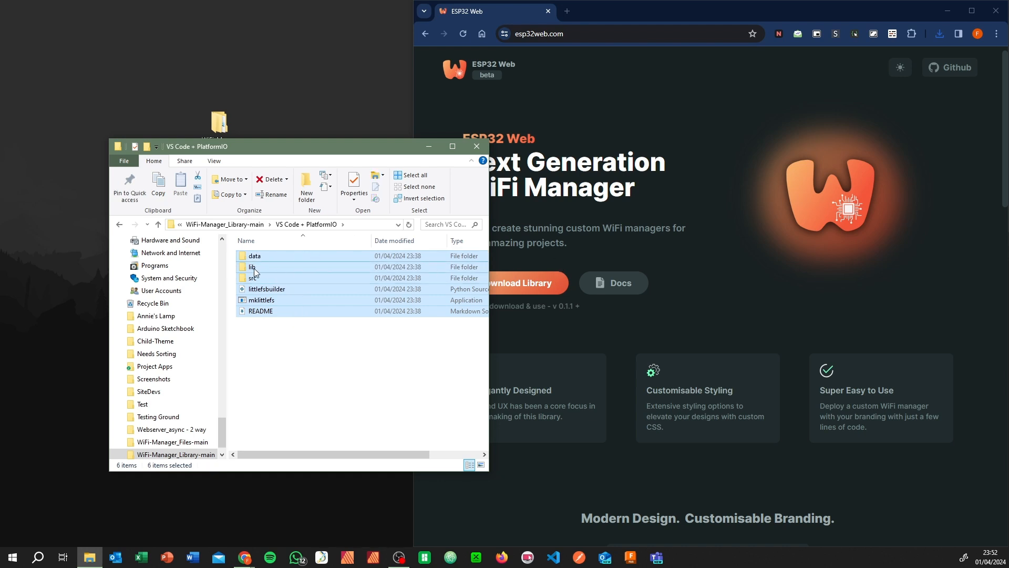
mouse_move(264, 271)
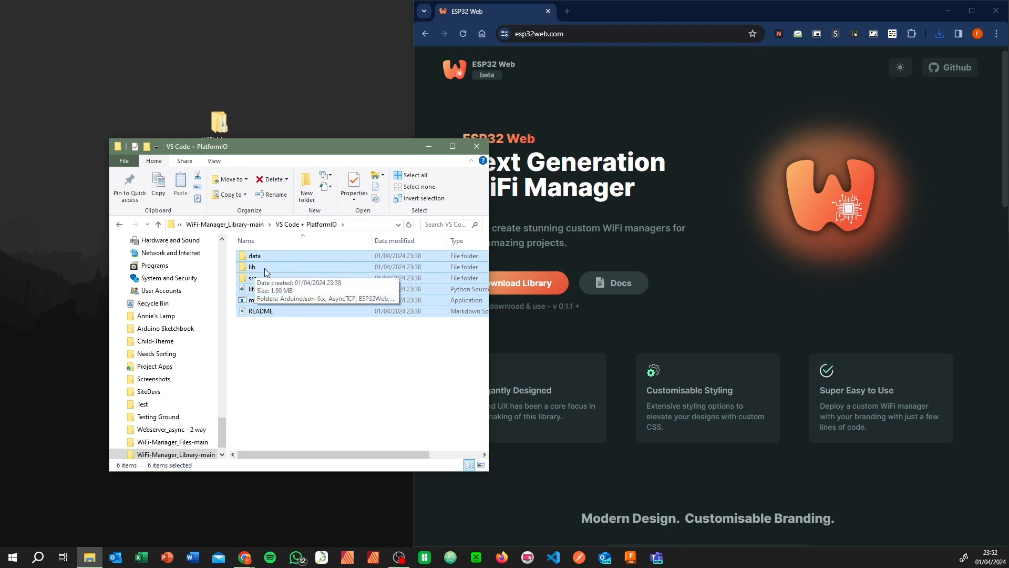
mouse_move(606, 301)
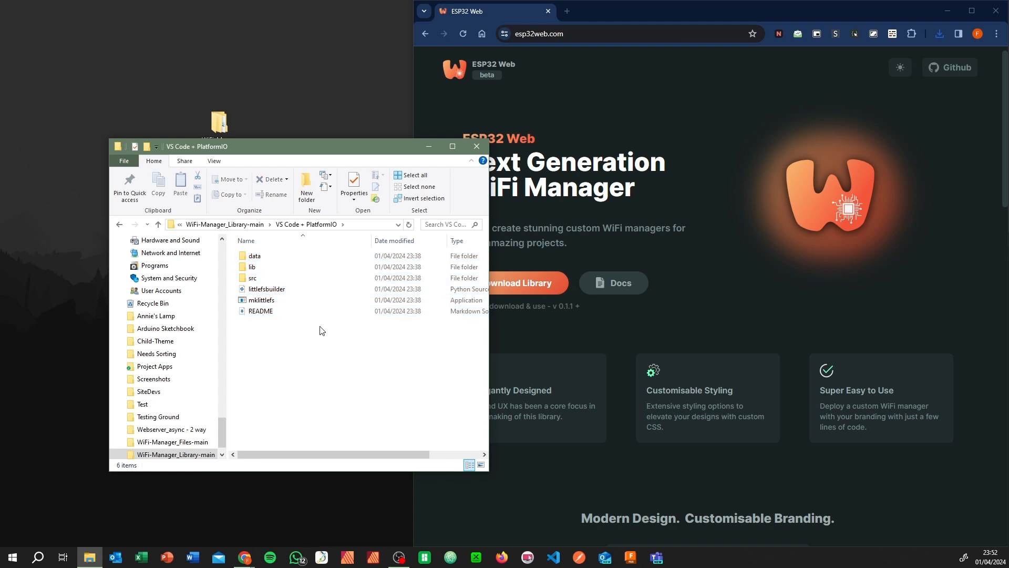
left_click(158, 224)
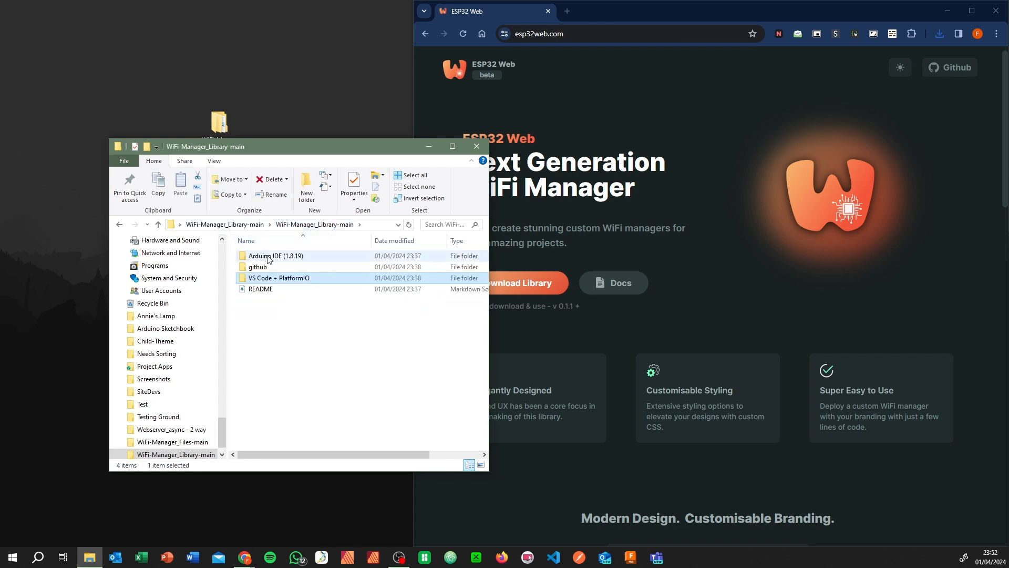
double_click(275, 255)
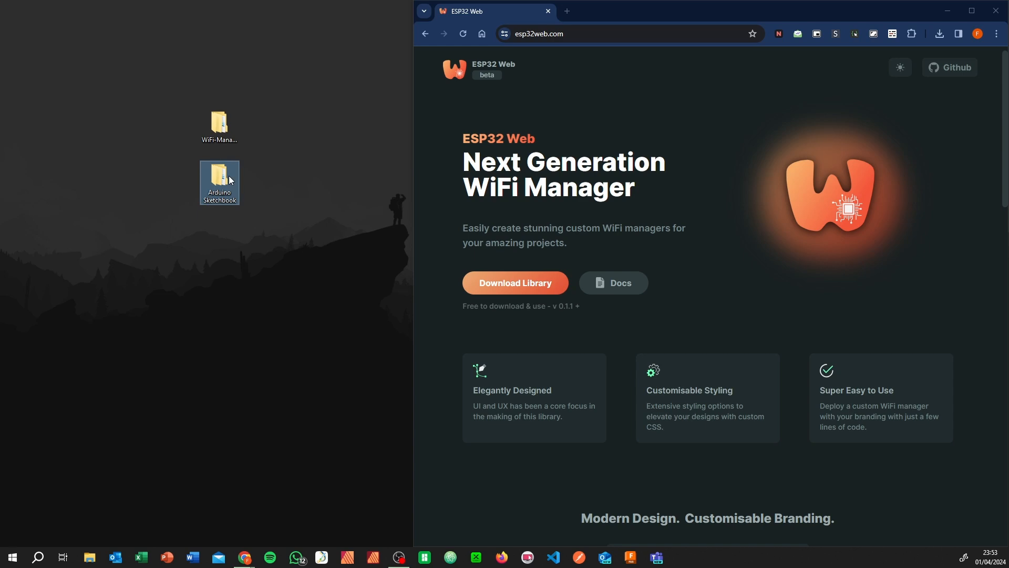
Navigate from the desktop Arduino Sketchbook folder into its sketches folder
double_click(219, 183)
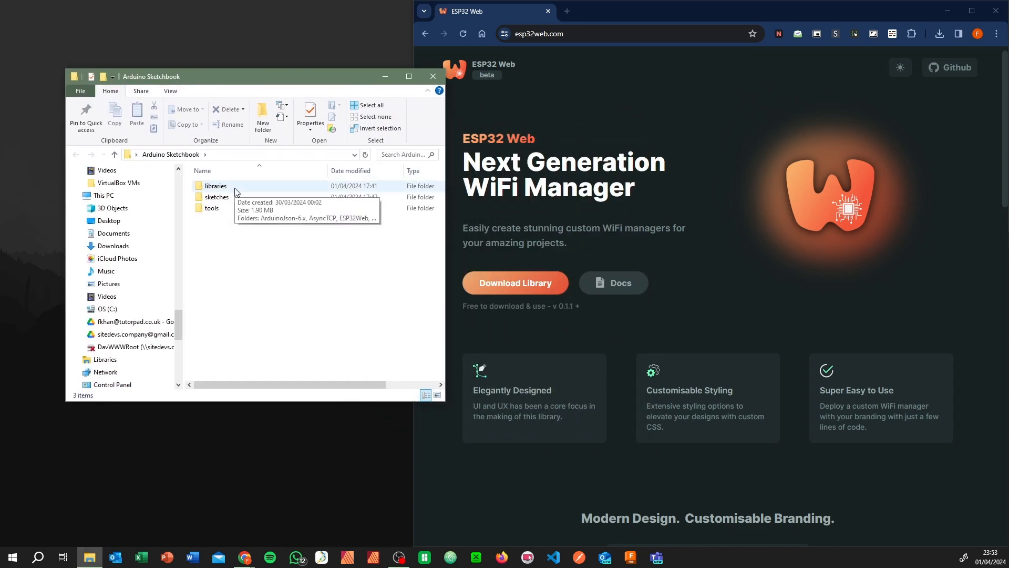
double_click(216, 186)
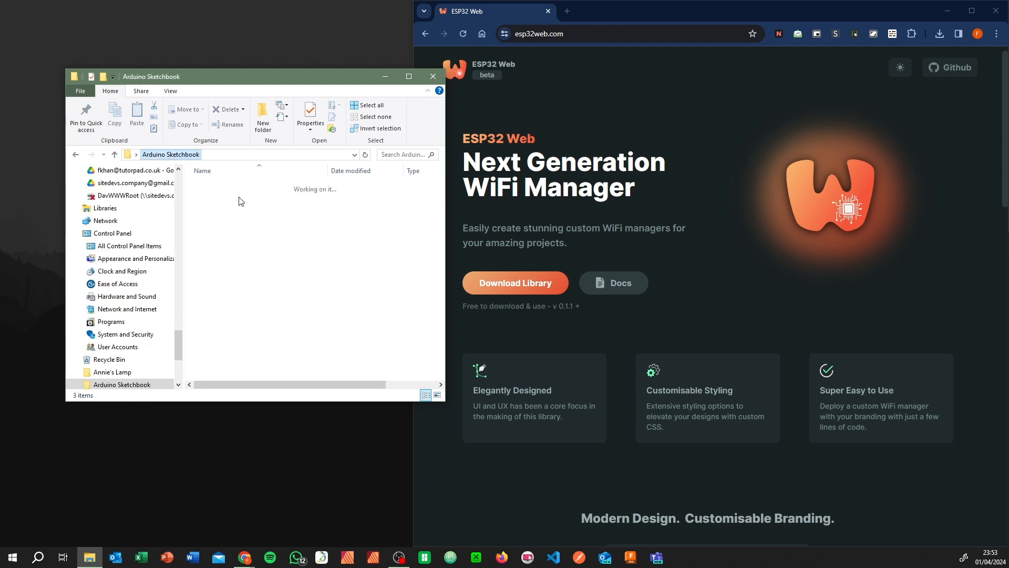
left_click(215, 186)
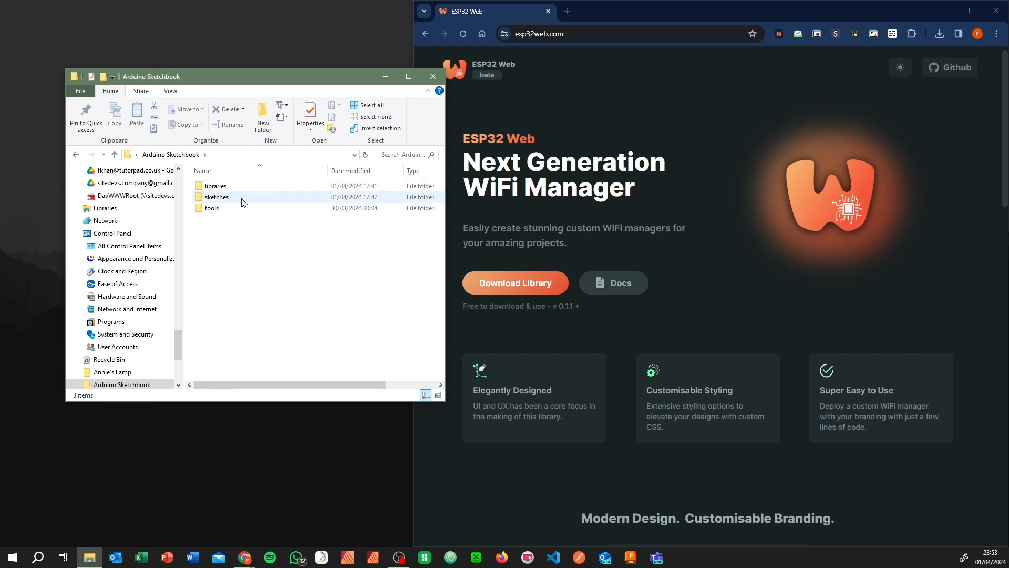
double_click(216, 198)
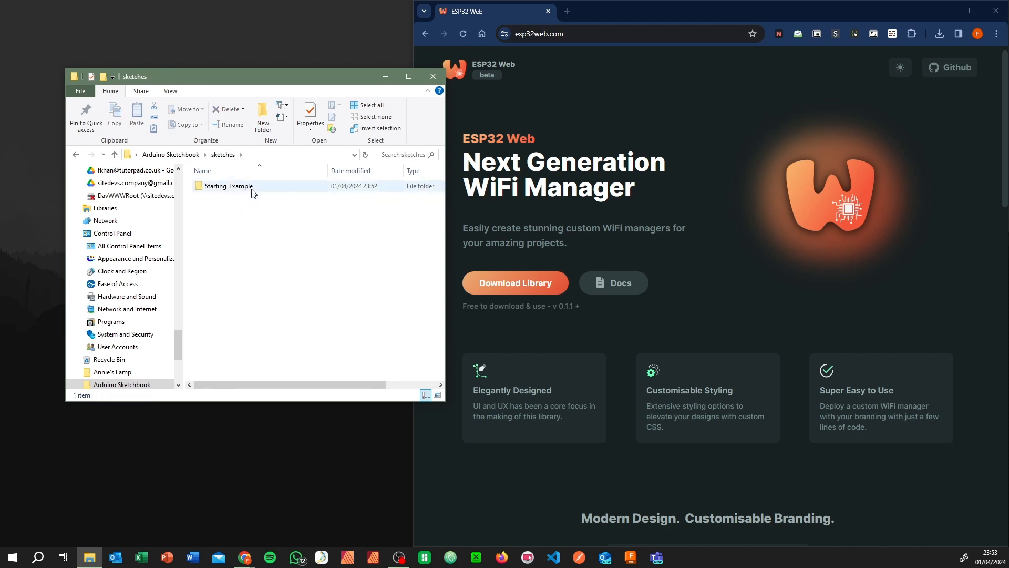
Open the Starting_Example .ino sketch from its folder in Arduino IDE 1.8.19
double_click(227, 186)
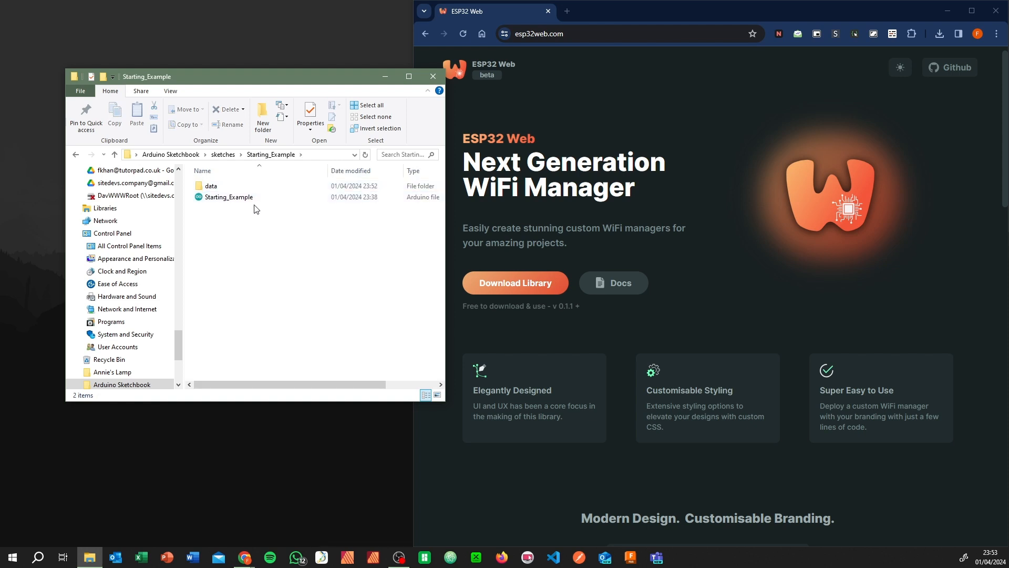
double_click(211, 185)
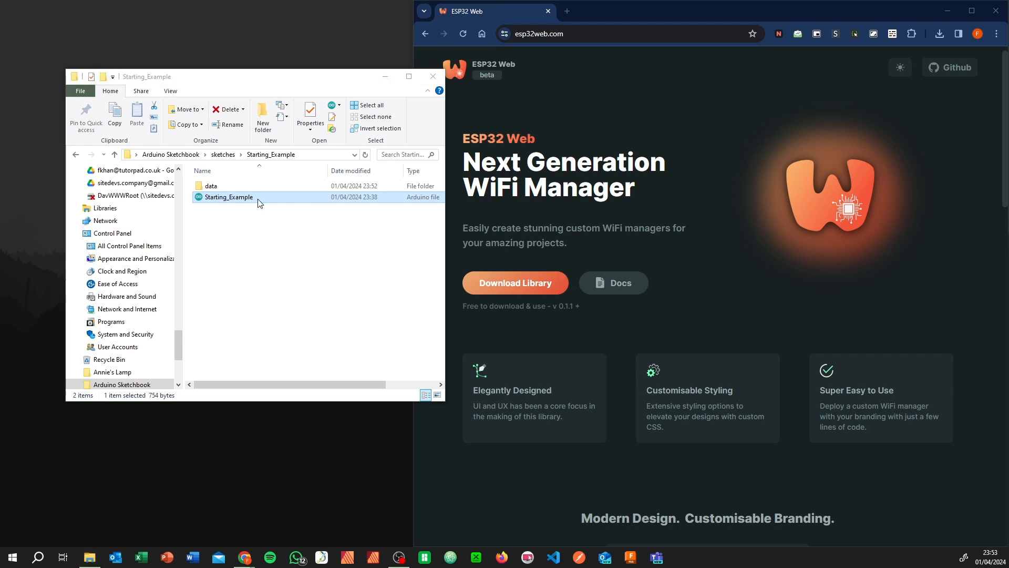
double_click(230, 197)
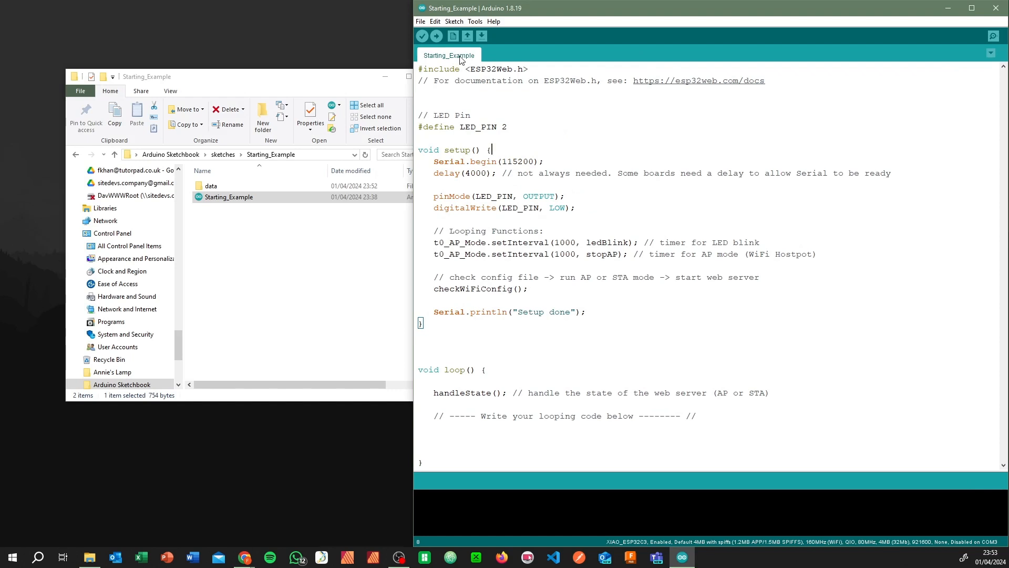
left_click(476, 21)
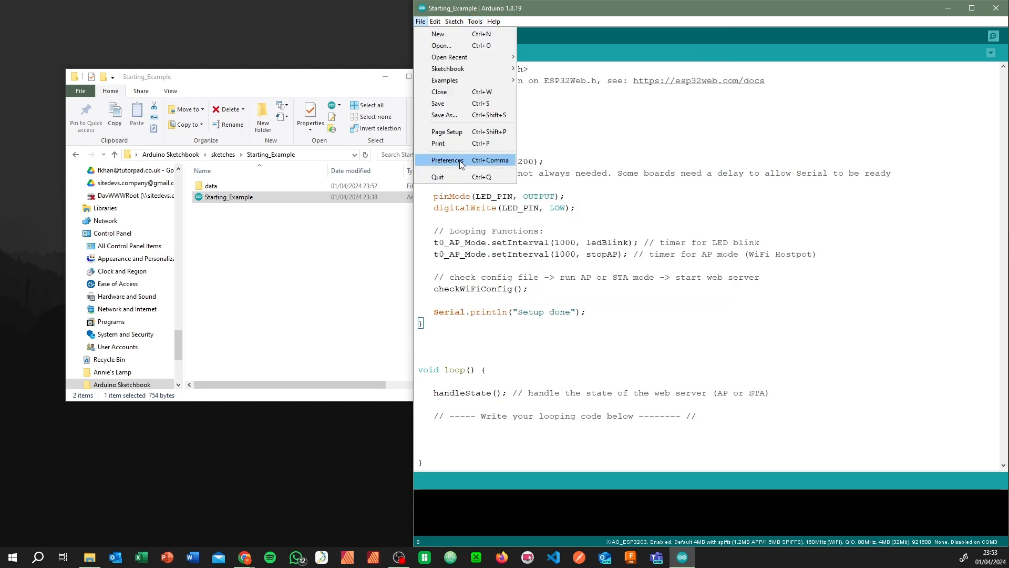
left_click(447, 161)
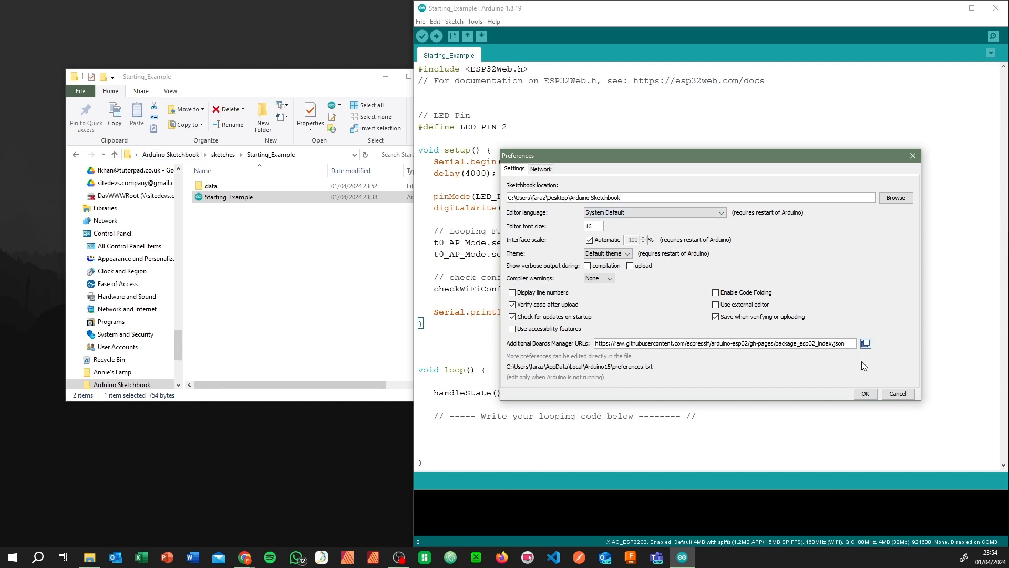
left_click(864, 393)
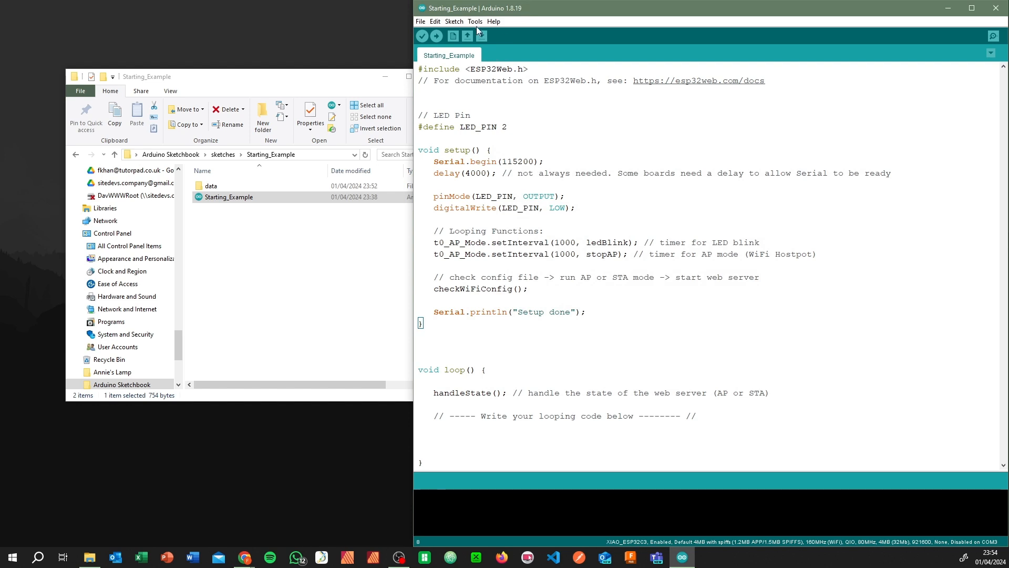
Run Tools > ESP32 Sketch Data Upload with LittleFS as the filesystem for the XIAO ESP32C3
left_click(475, 21)
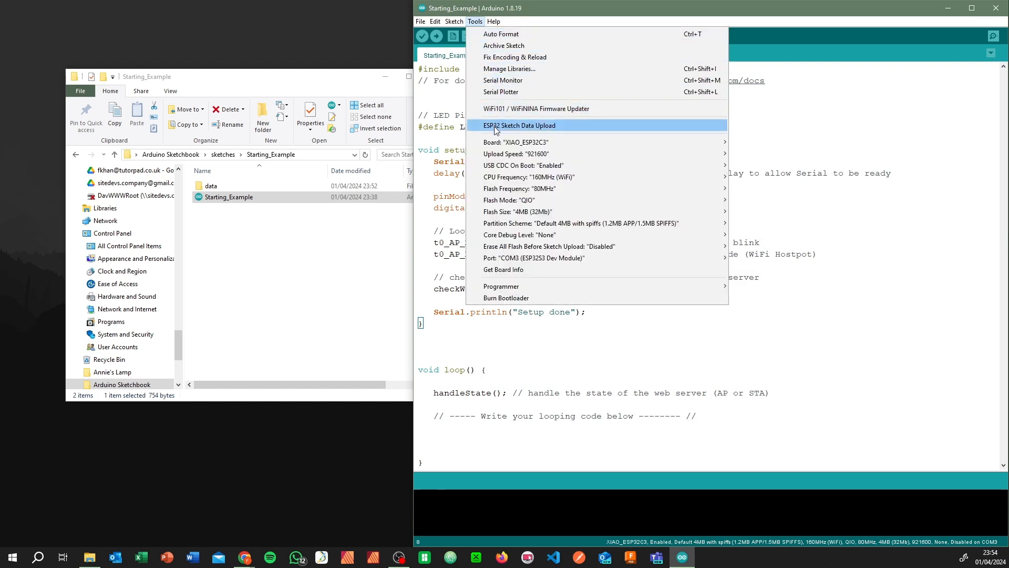
mouse_move(440, 55)
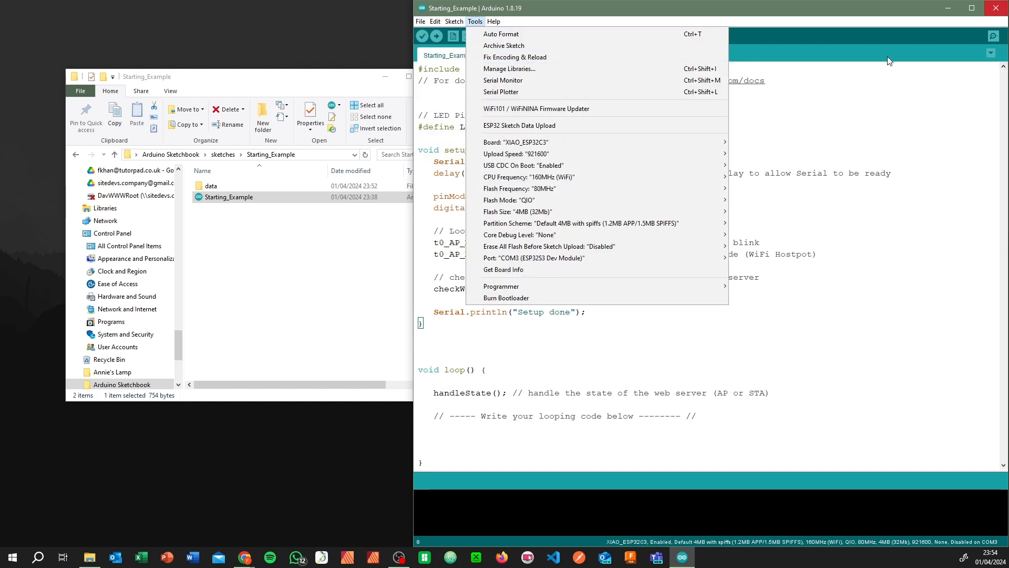
mouse_move(537, 125)
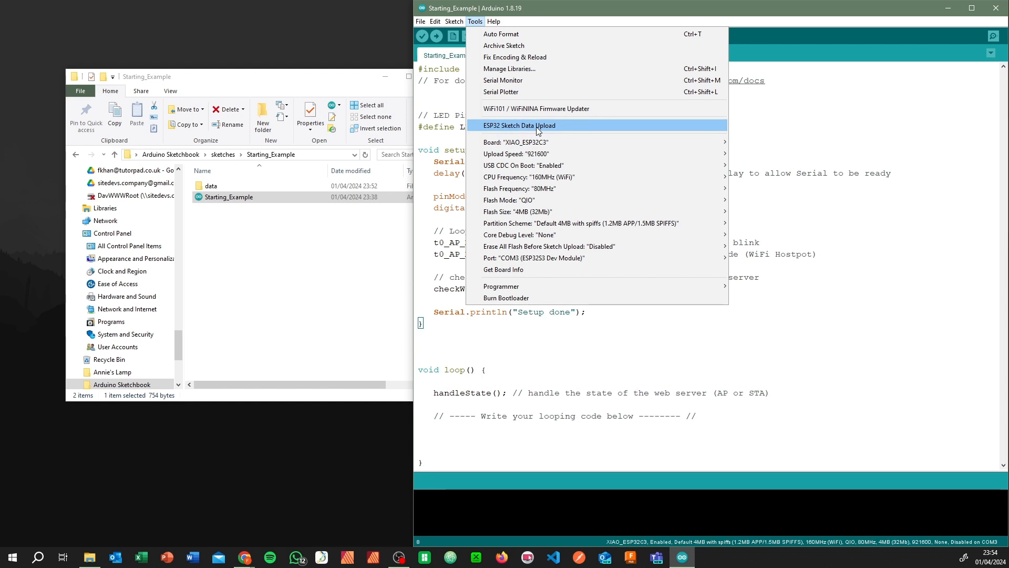
mouse_move(551, 125)
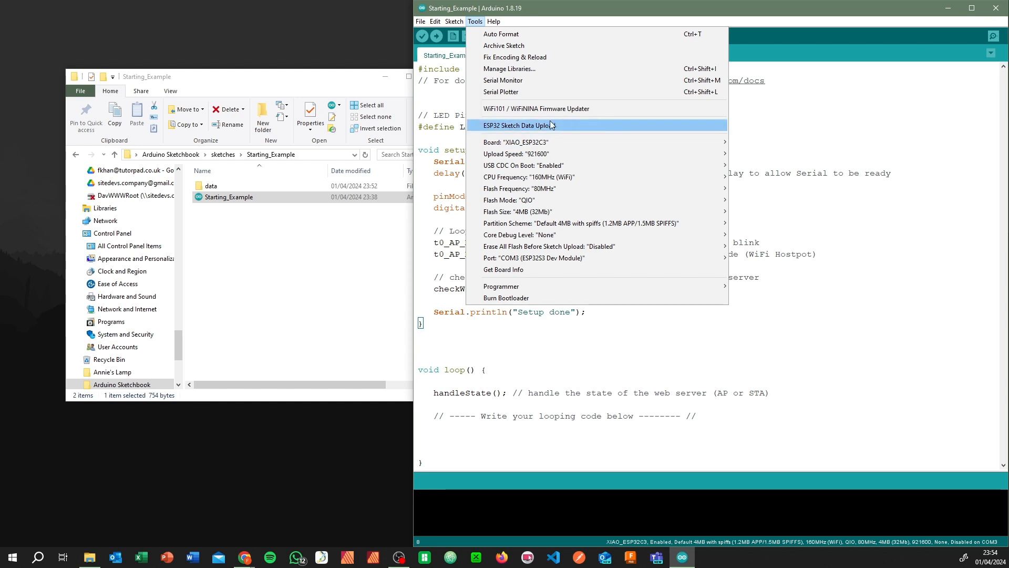
mouse_move(514, 142)
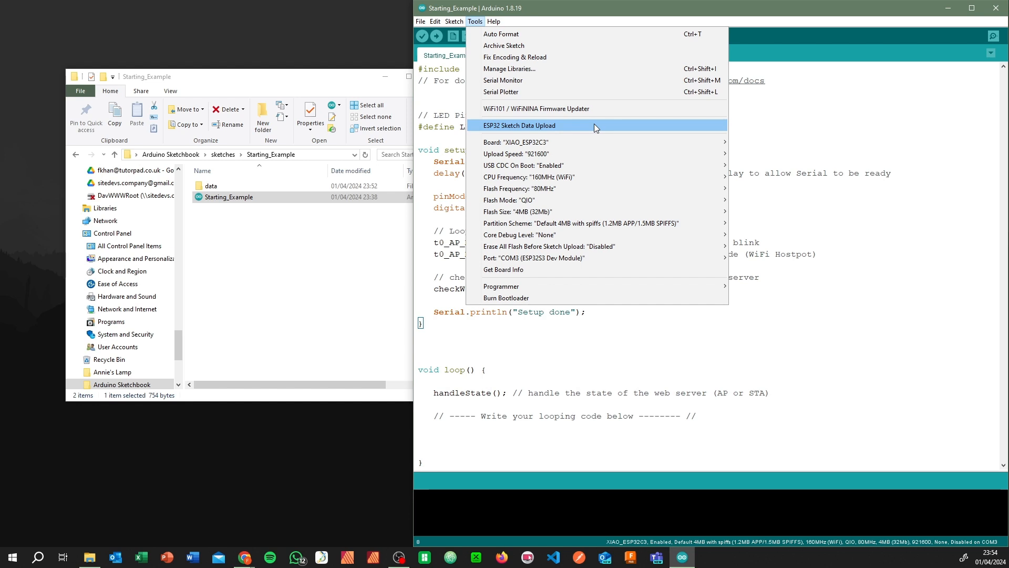
left_click(519, 126)
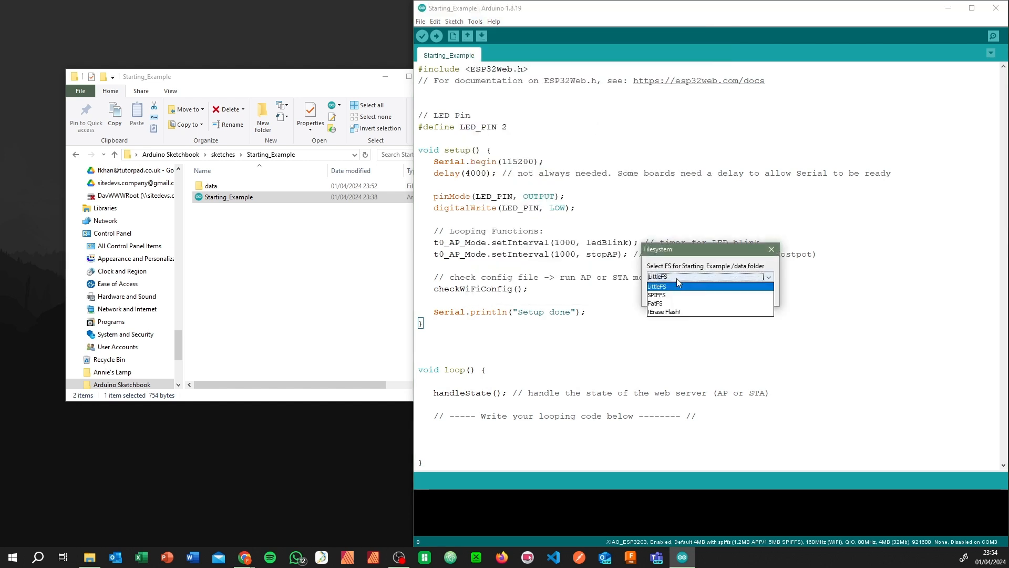
left_click(657, 286)
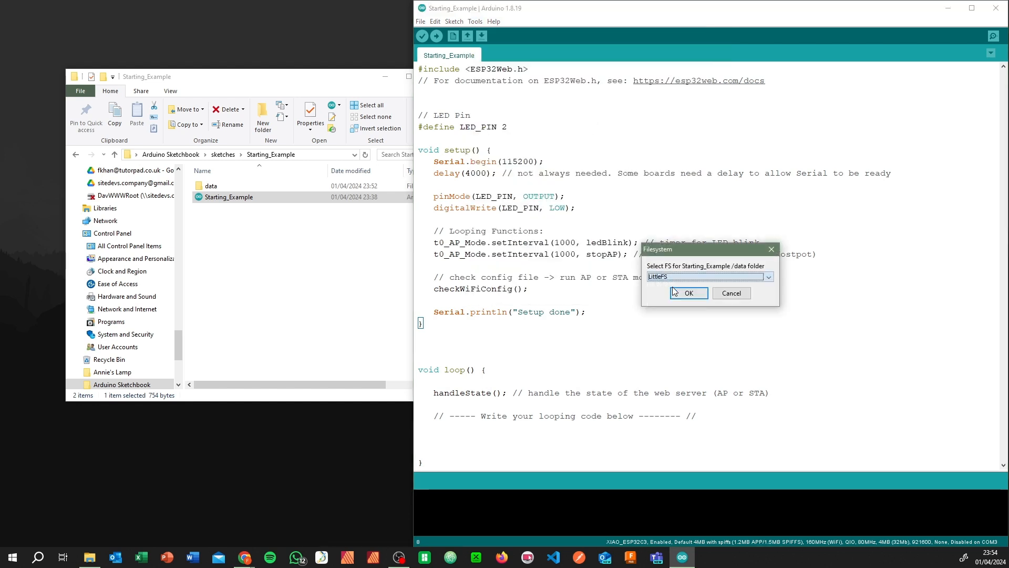
left_click(687, 293)
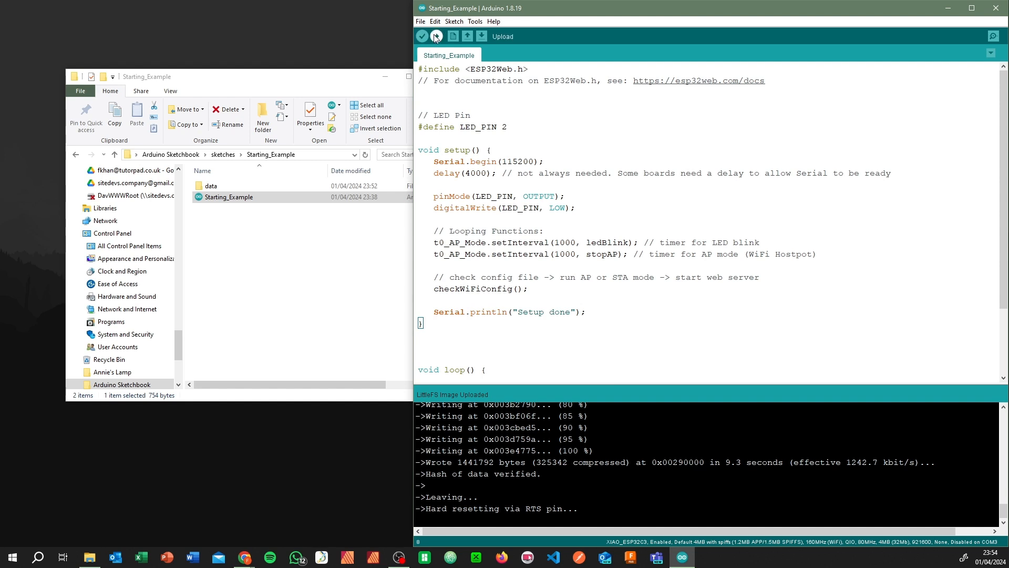
Compile and upload the Starting_Example sketch to the board with the Upload button
left_click(435, 36)
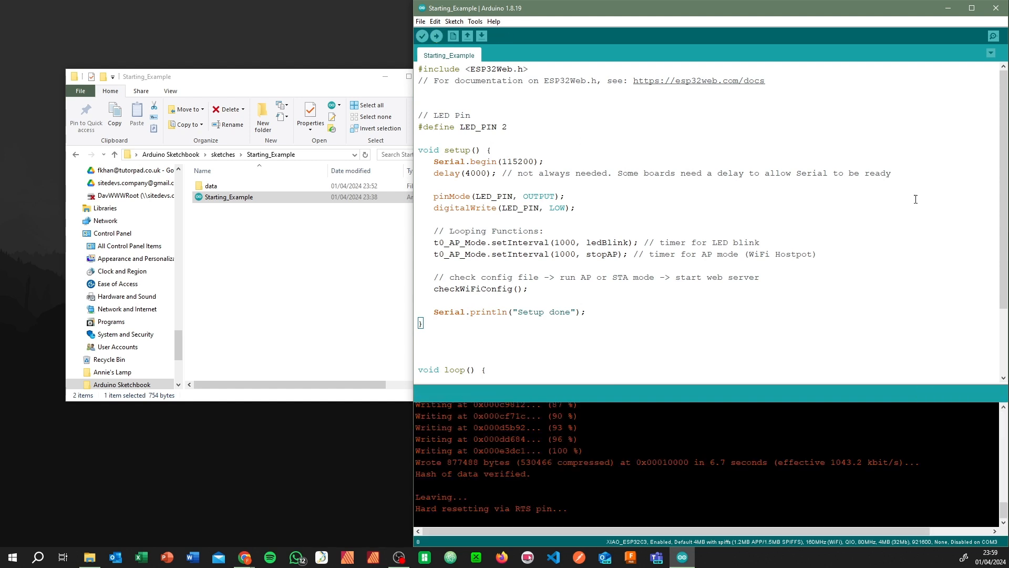
mouse_move(716, 218)
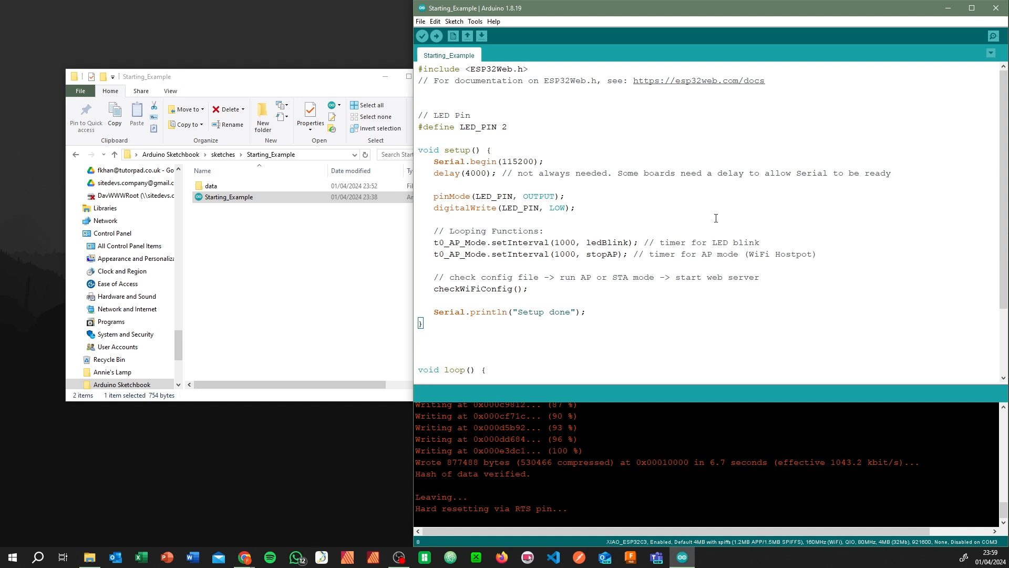
mouse_move(722, 197)
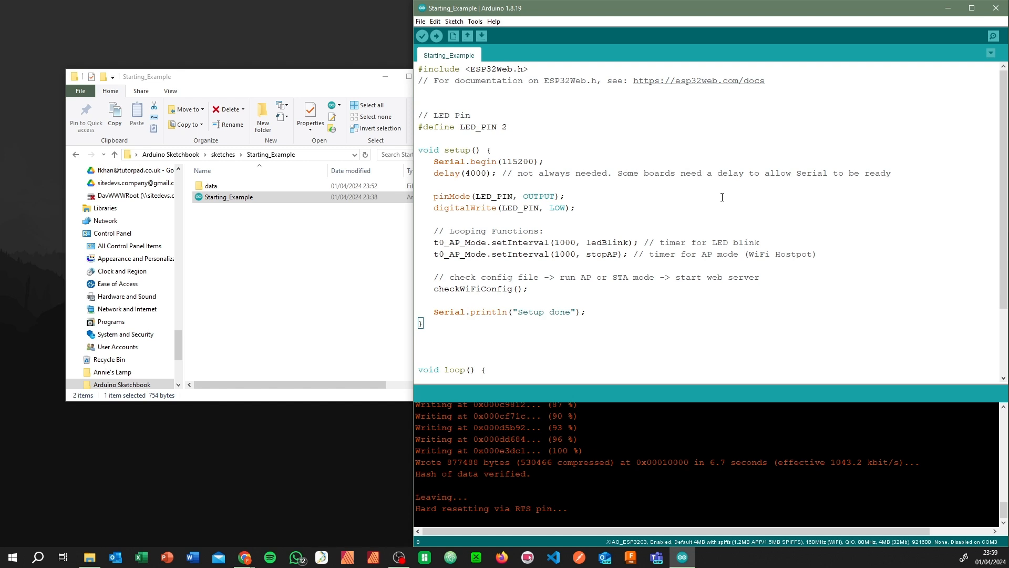
mouse_move(570, 196)
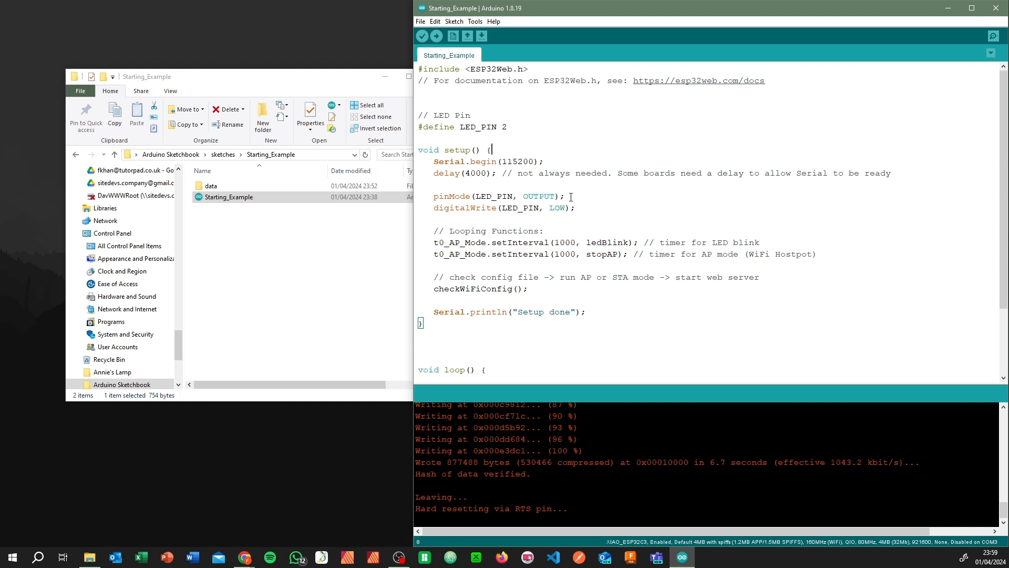
mouse_move(691, 335)
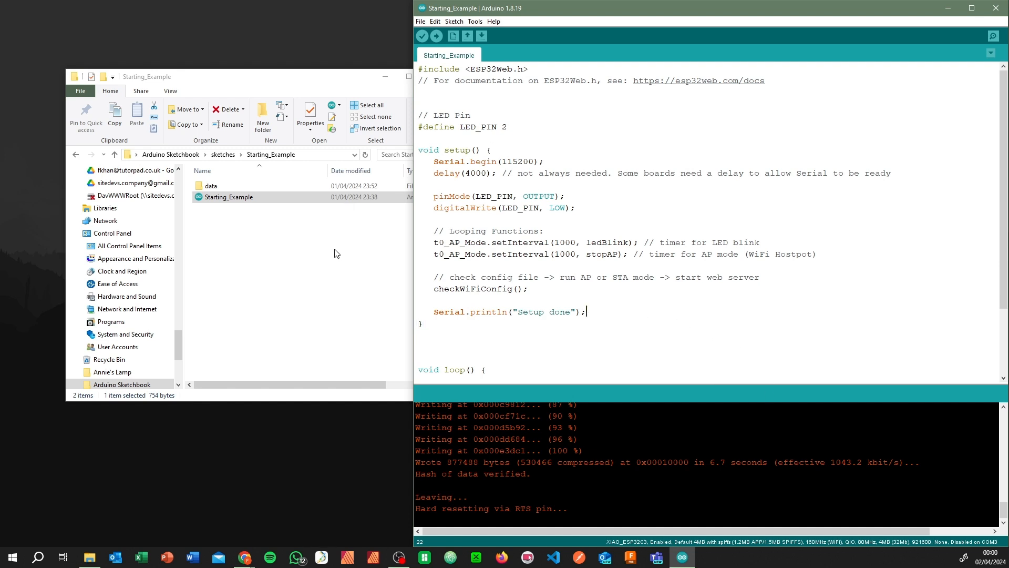
mouse_move(925, 17)
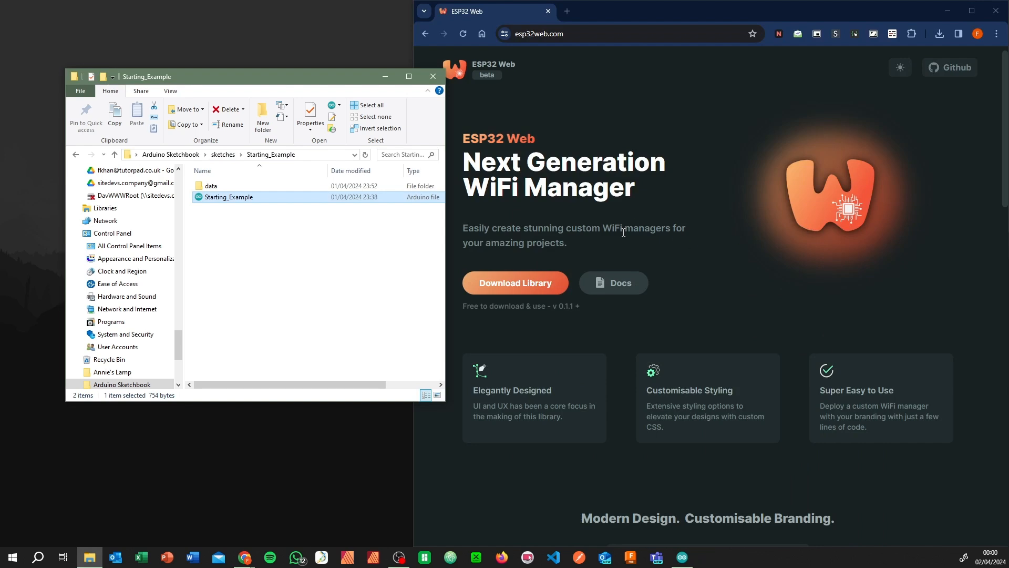
Switch the phone mockup demo to the Dino theme, then return to the sketch folder window
scroll("down", 3)
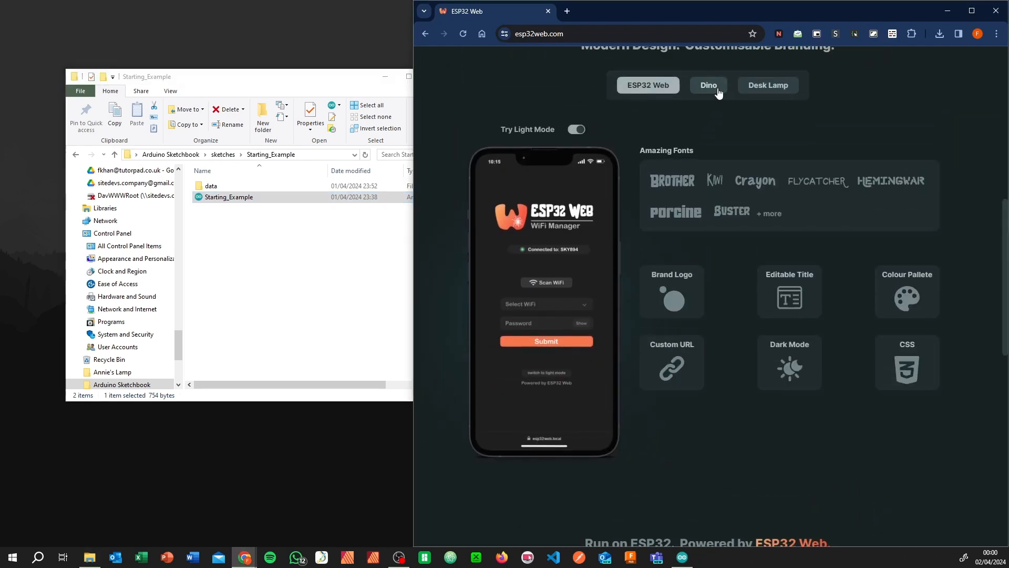
left_click(708, 85)
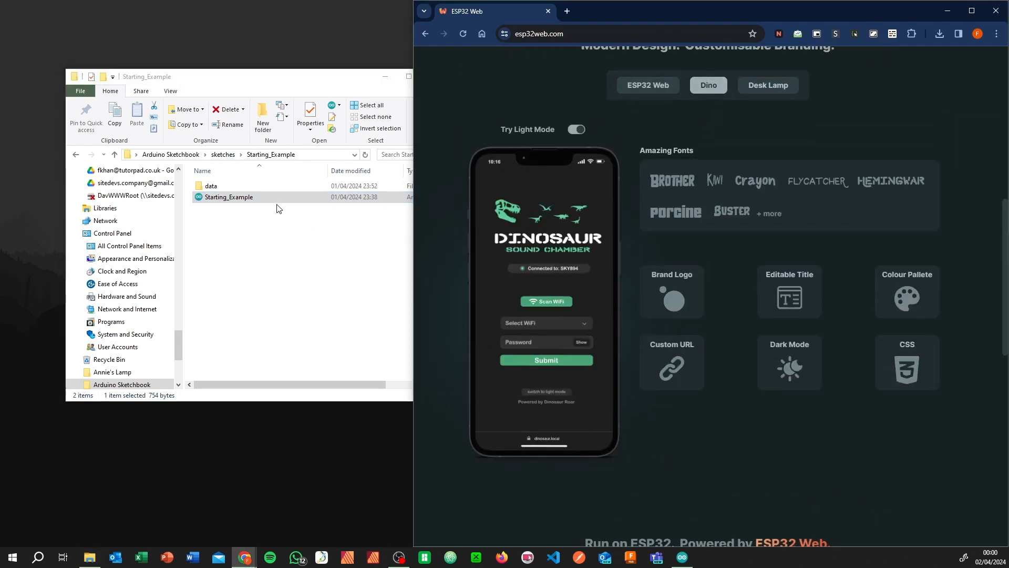
left_click(210, 186)
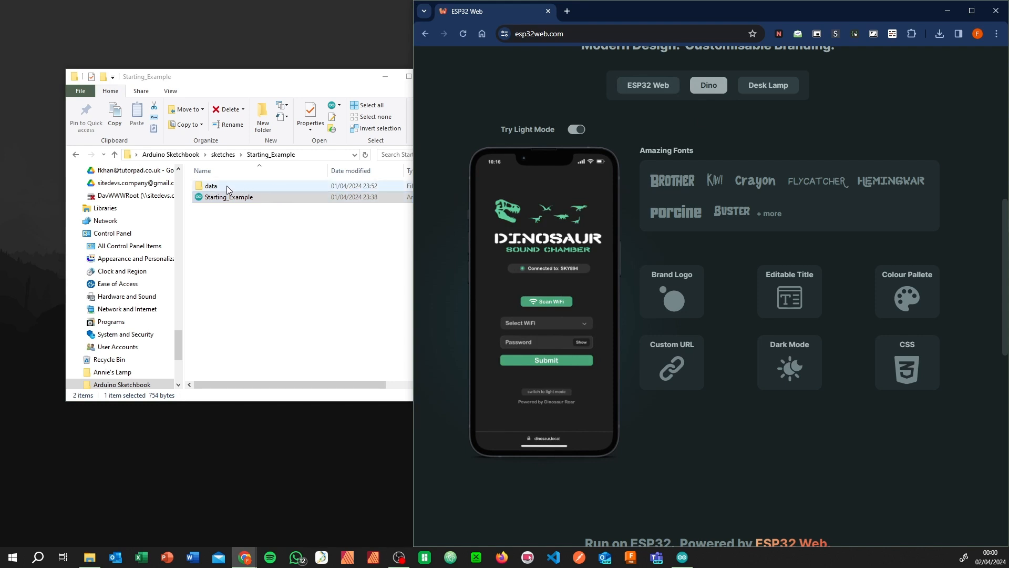
Show the Starting_Example data folder contents: assets, favicon, index, logo and styles
double_click(211, 186)
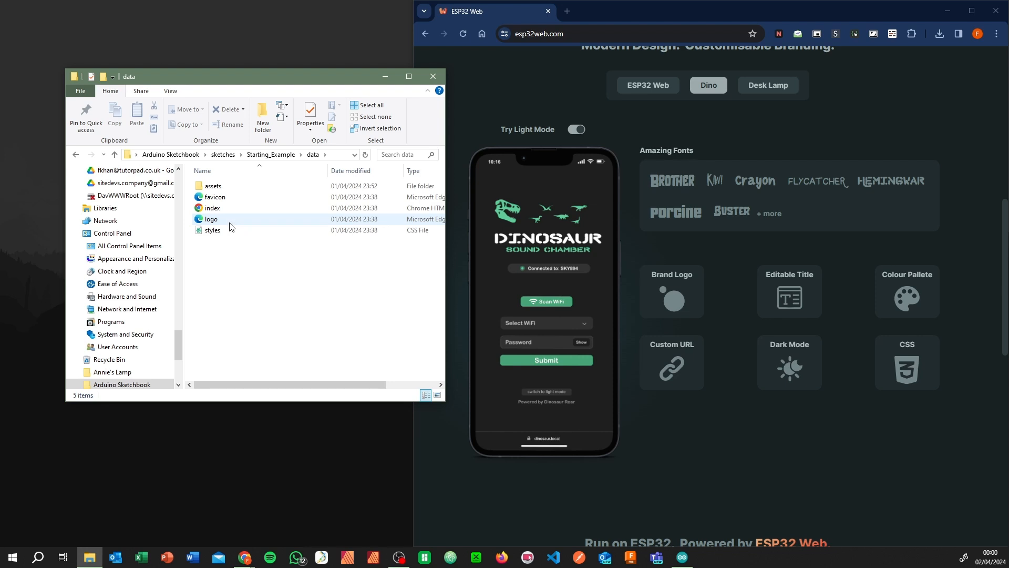
left_click(213, 230)
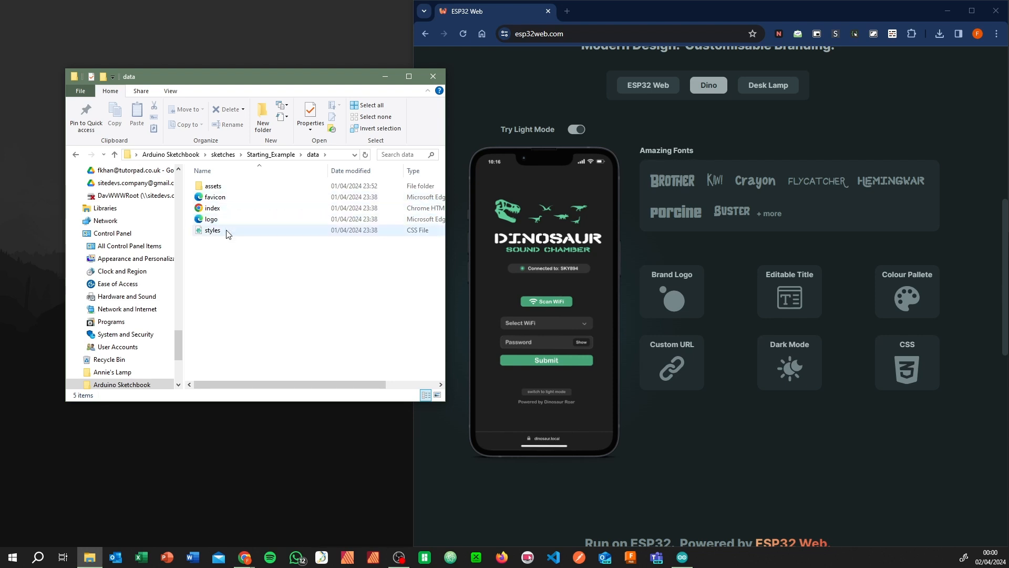
mouse_move(211, 219)
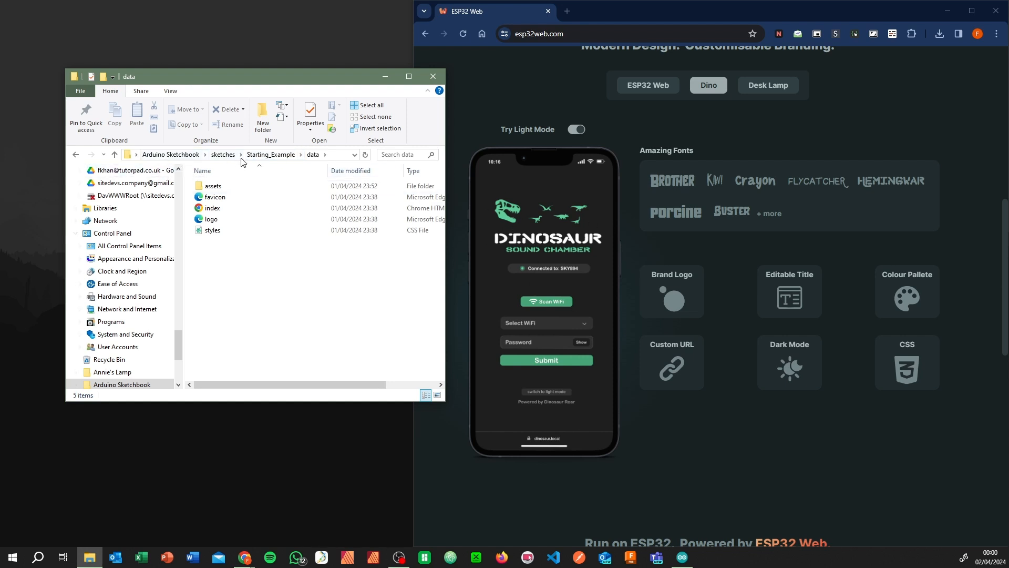
mouse_move(550, 354)
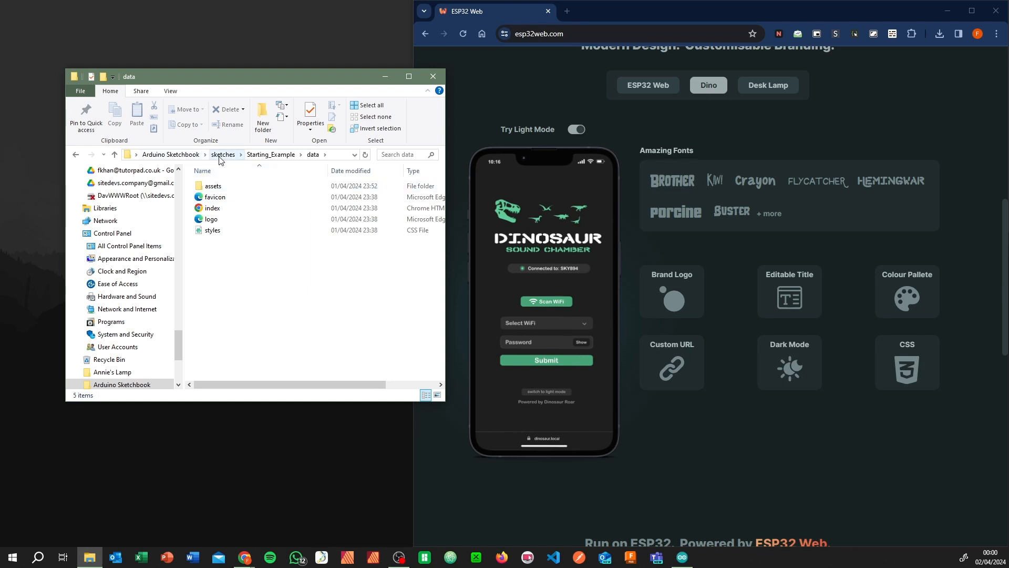
Go to the Sketchbook's libraries folder and bring up the context menu on the ESP32Web library folder
left_click(223, 154)
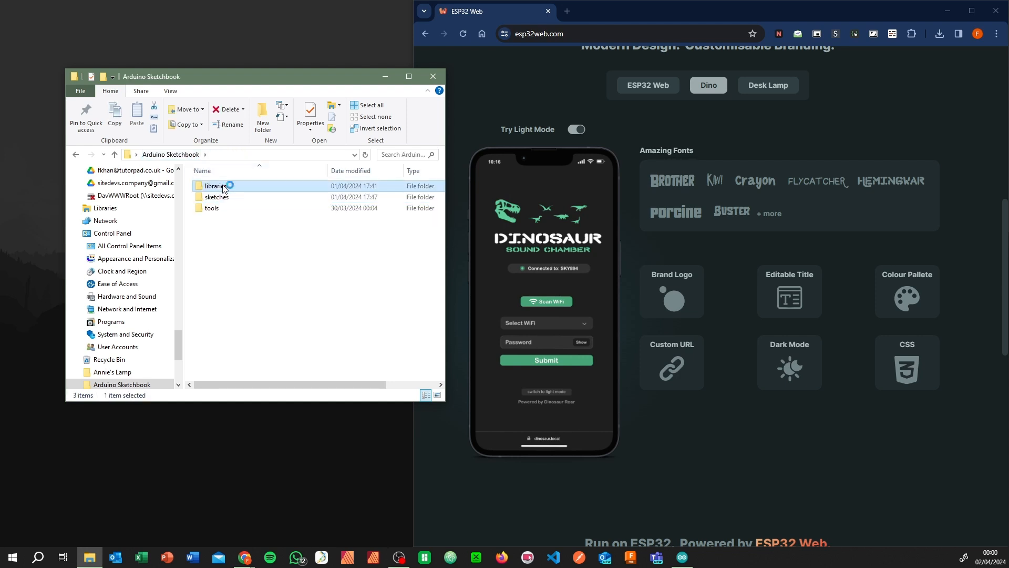
double_click(215, 186)
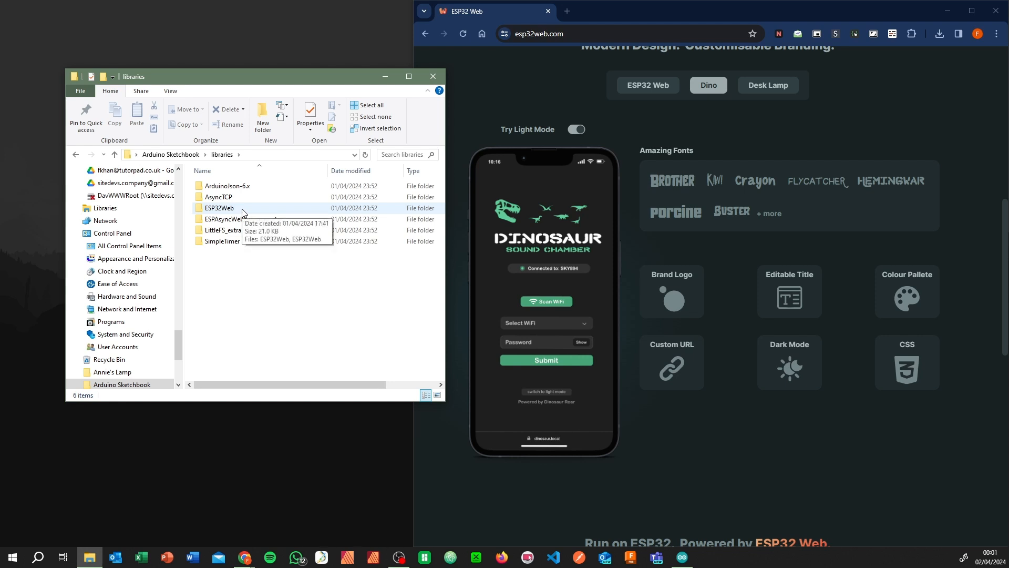
double_click(218, 208)
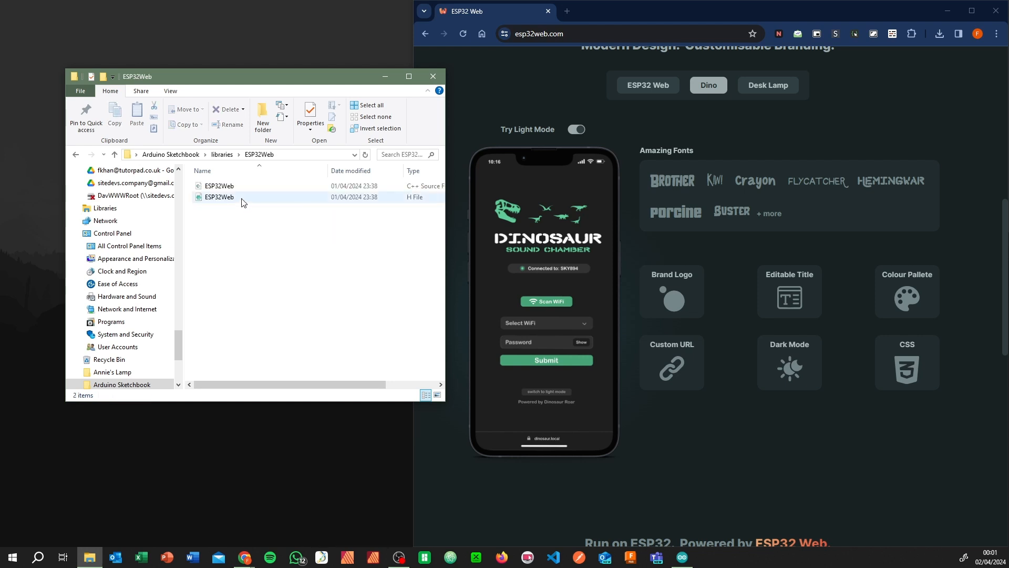
left_click(219, 186)
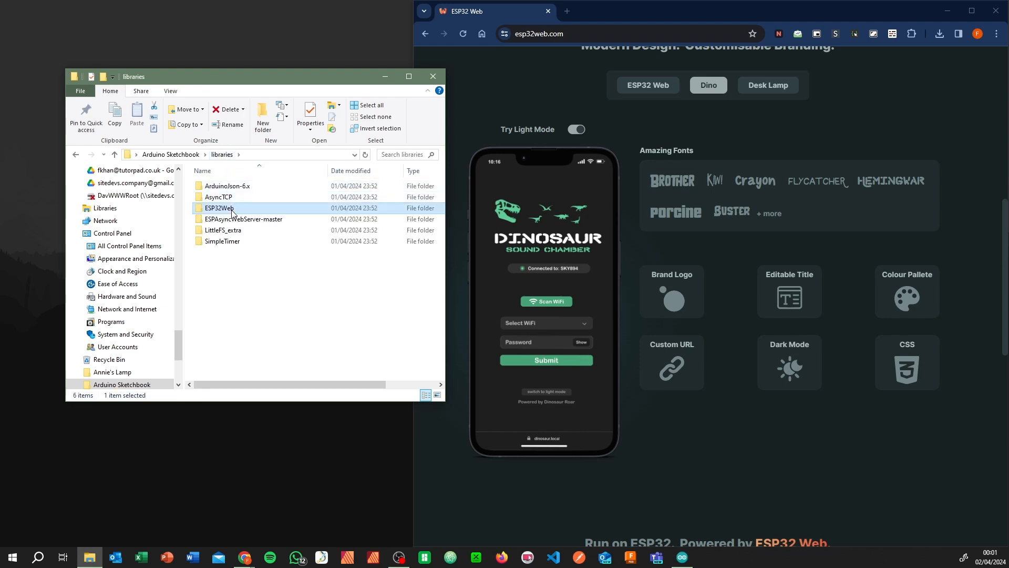
right_click(218, 208)
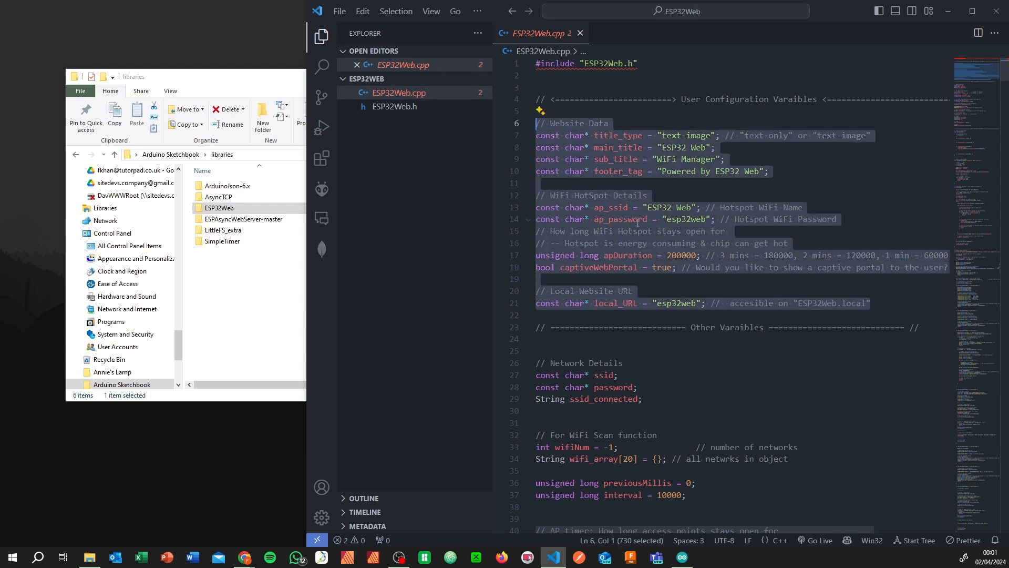
mouse_move(888, 300)
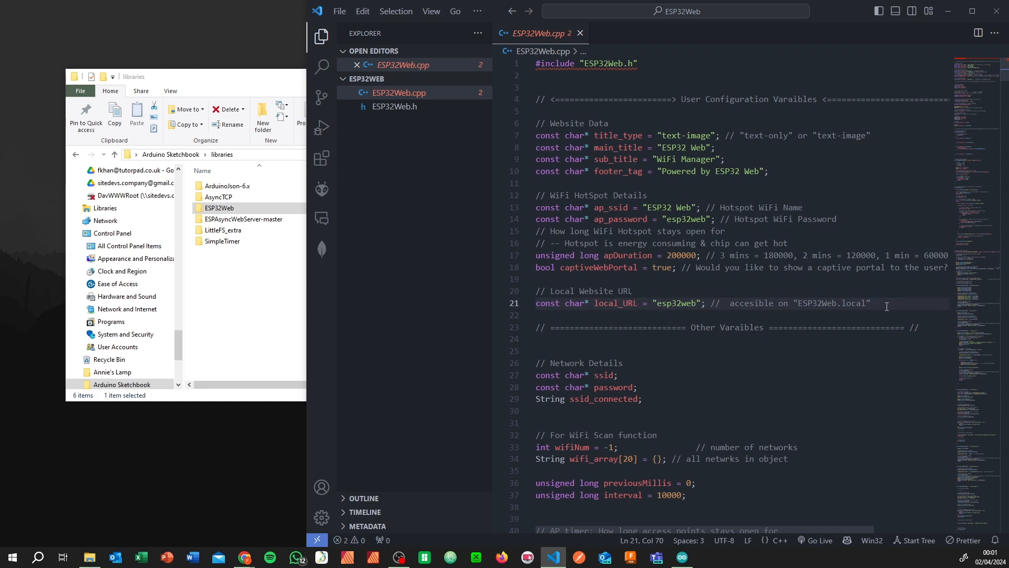
mouse_move(893, 299)
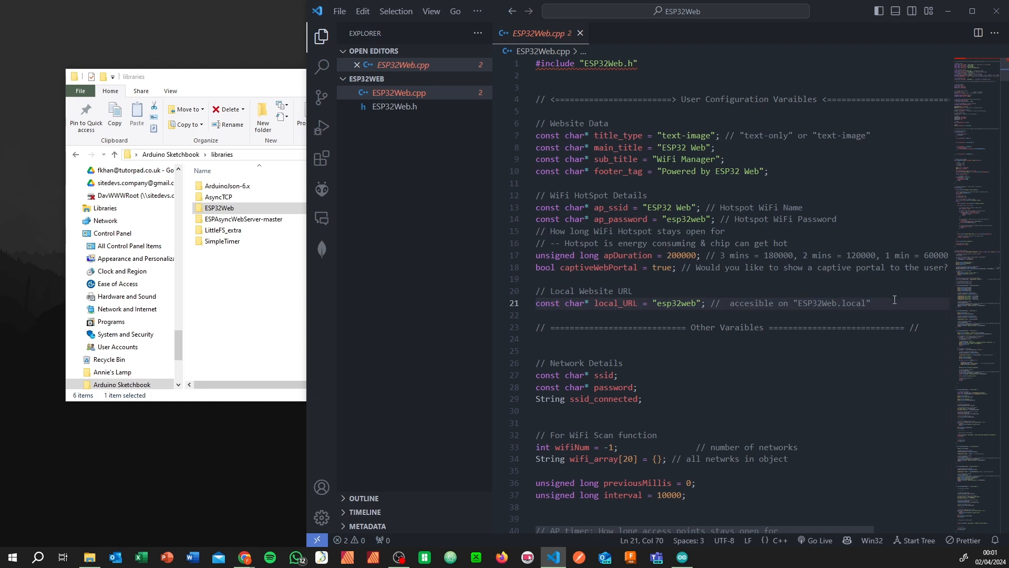